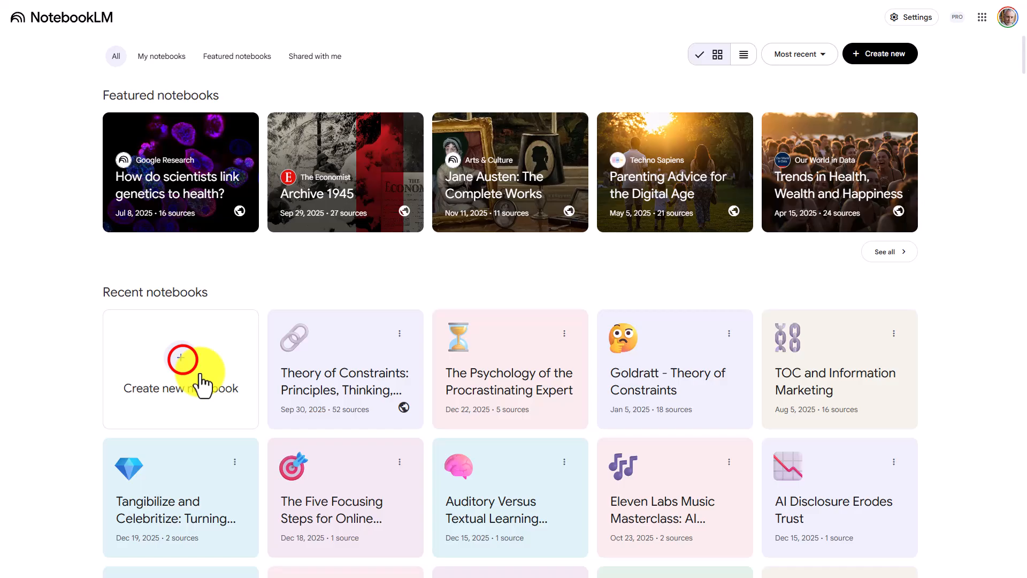
Step: Create a new empty notebook from the NotebookLM home page
click(180, 369)
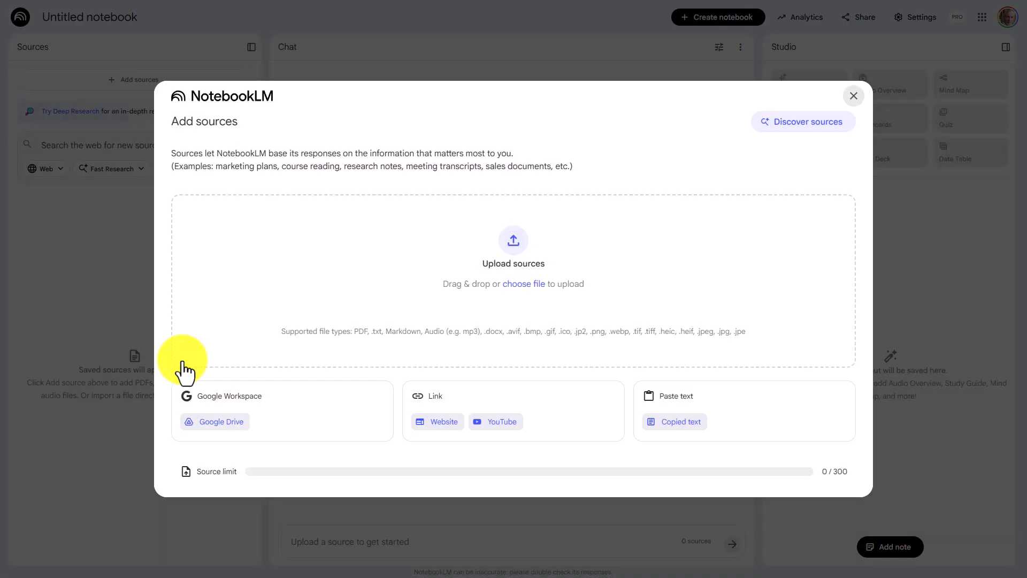
mouse_move(250, 424)
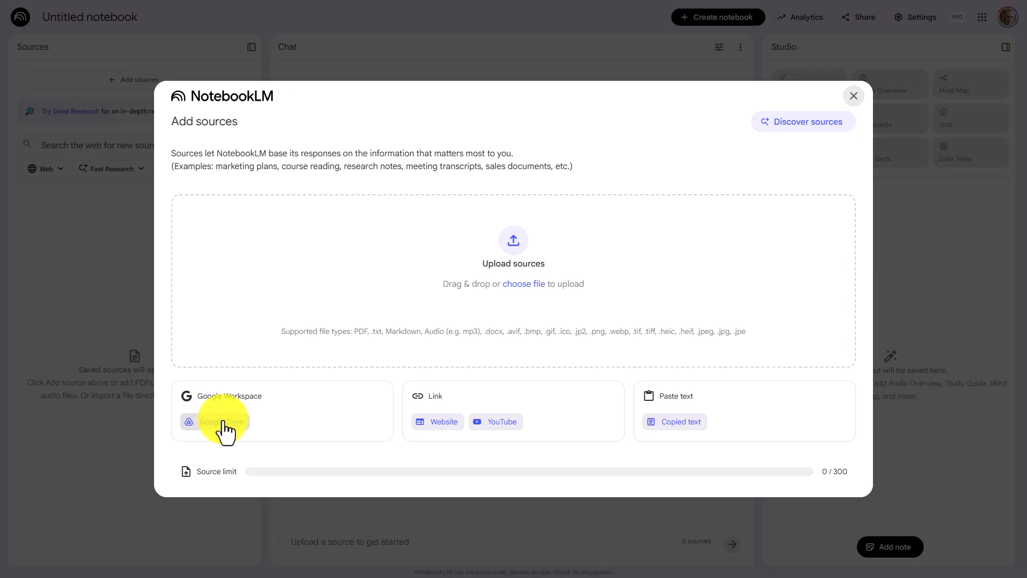
Step: Insert the TOC Google Doc from Drive's Recent list as the notebook's source
click(223, 422)
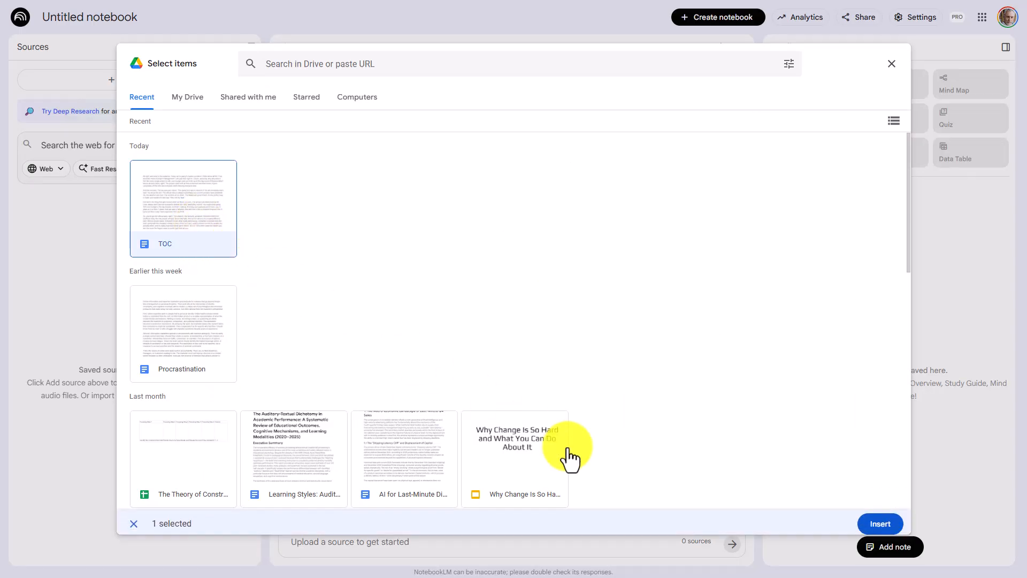
click(880, 523)
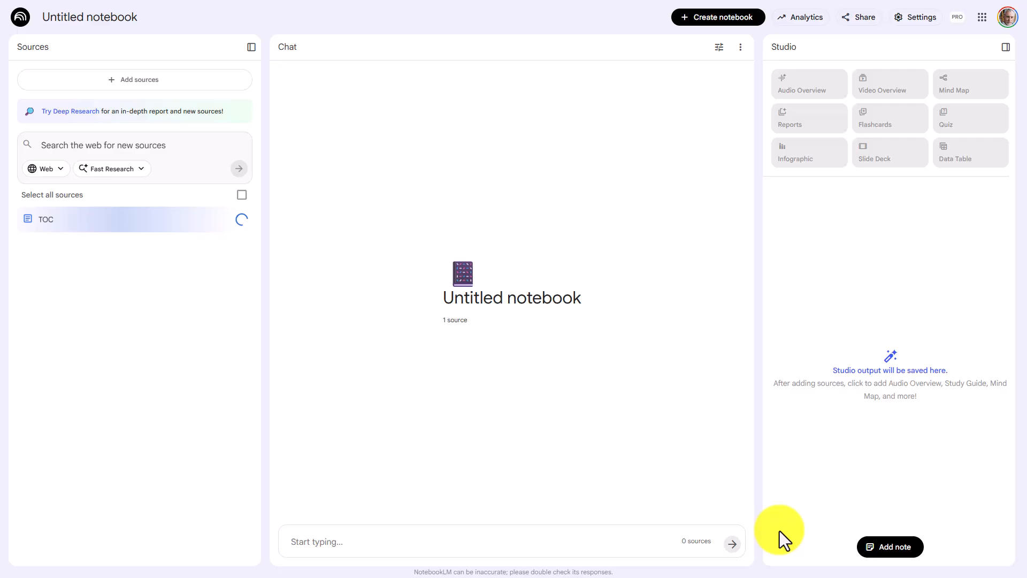
click(242, 195)
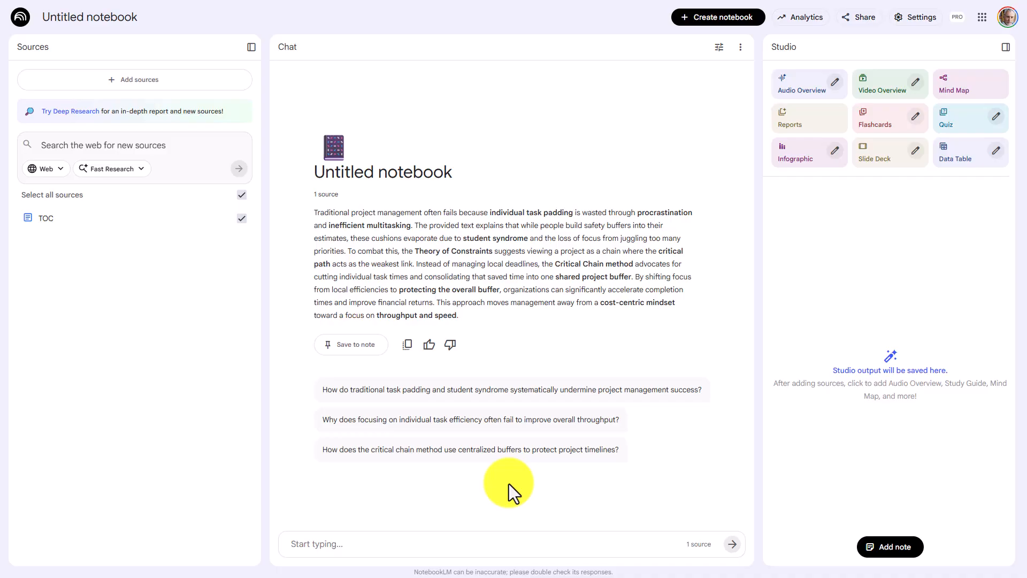
mouse_move(160, 218)
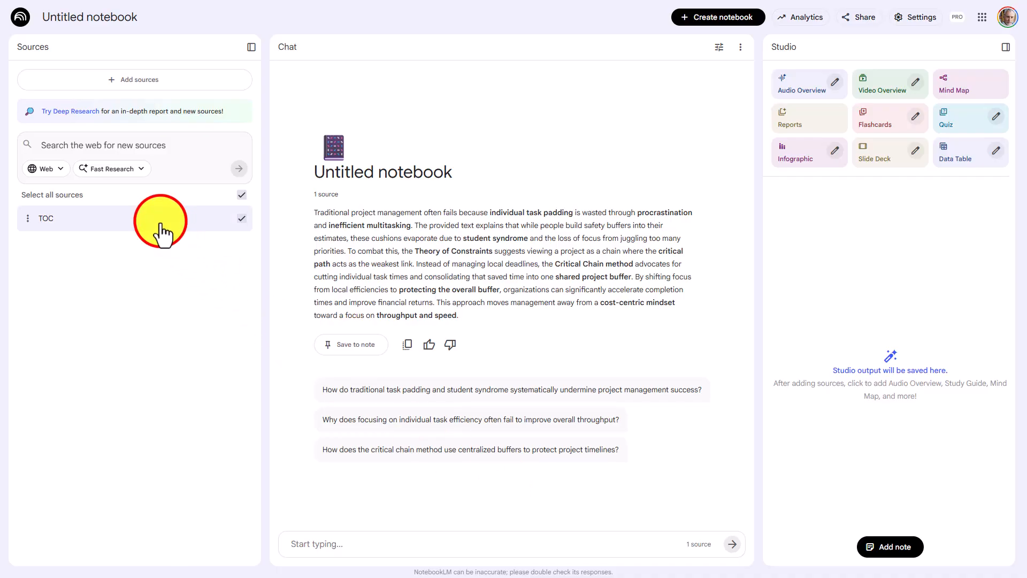
Step: Select the TOC source in the Sources panel to show its source guide summary
click(46, 219)
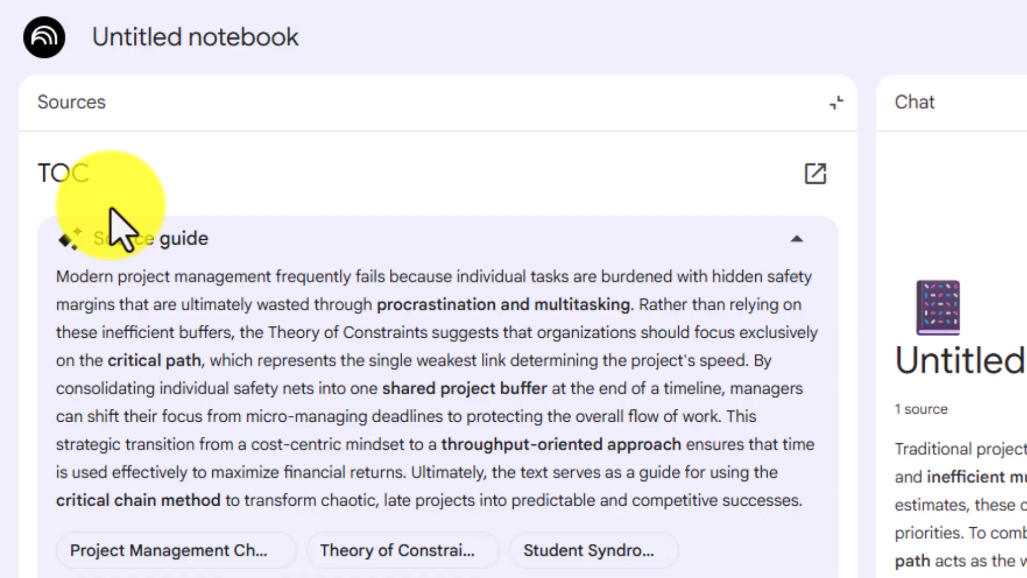
mouse_move(92, 220)
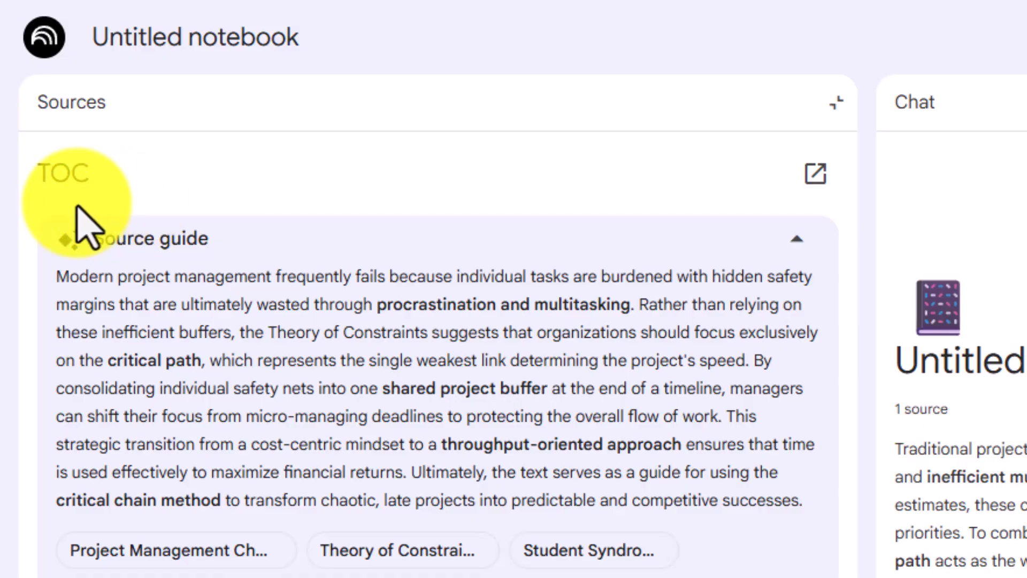
mouse_move(753, 229)
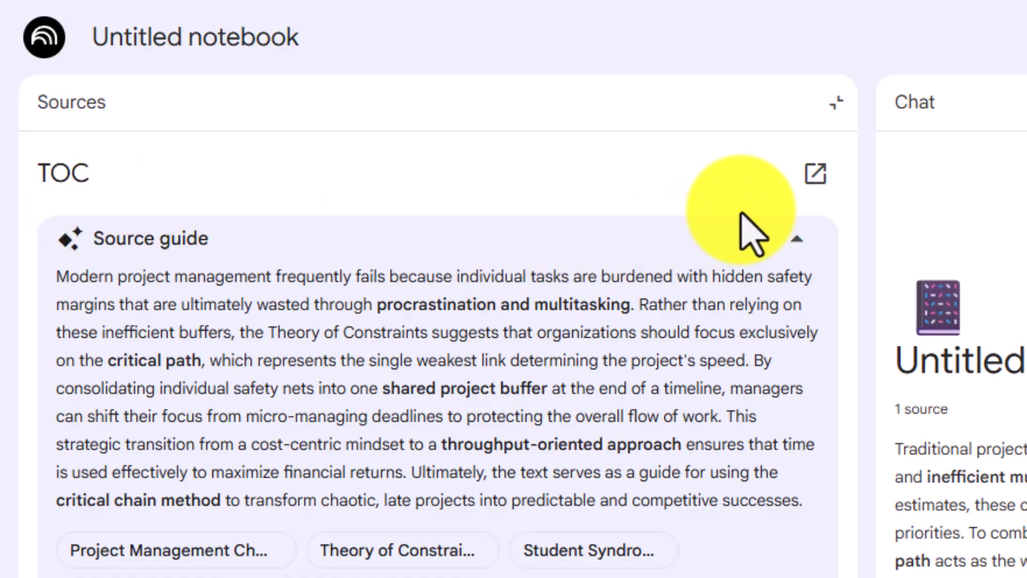
Step: View the original TOC Google Doc in a new tab and read down to its end
click(814, 174)
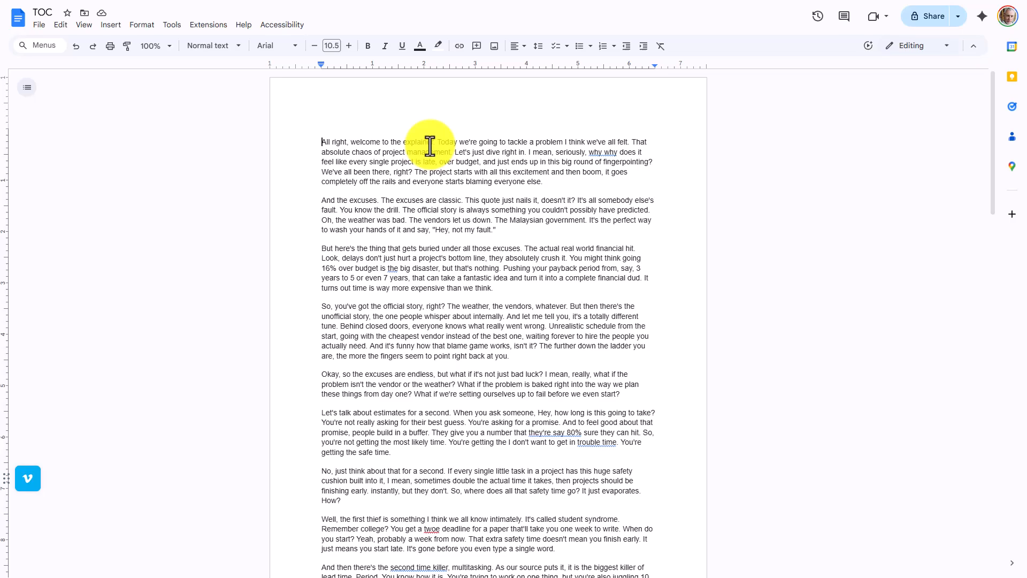
scroll(down, 3)
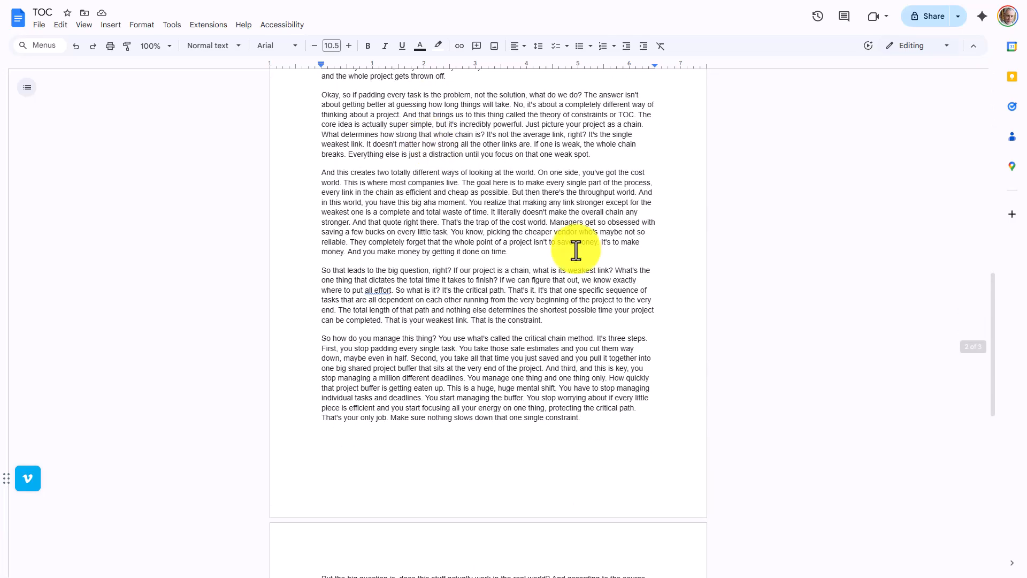
scroll(down, 3)
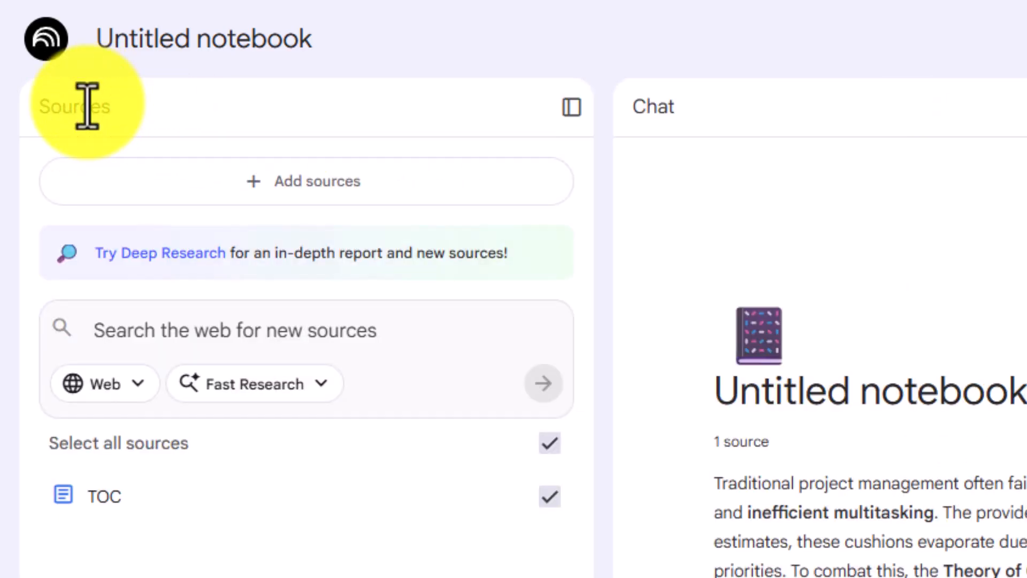
mouse_move(262, 383)
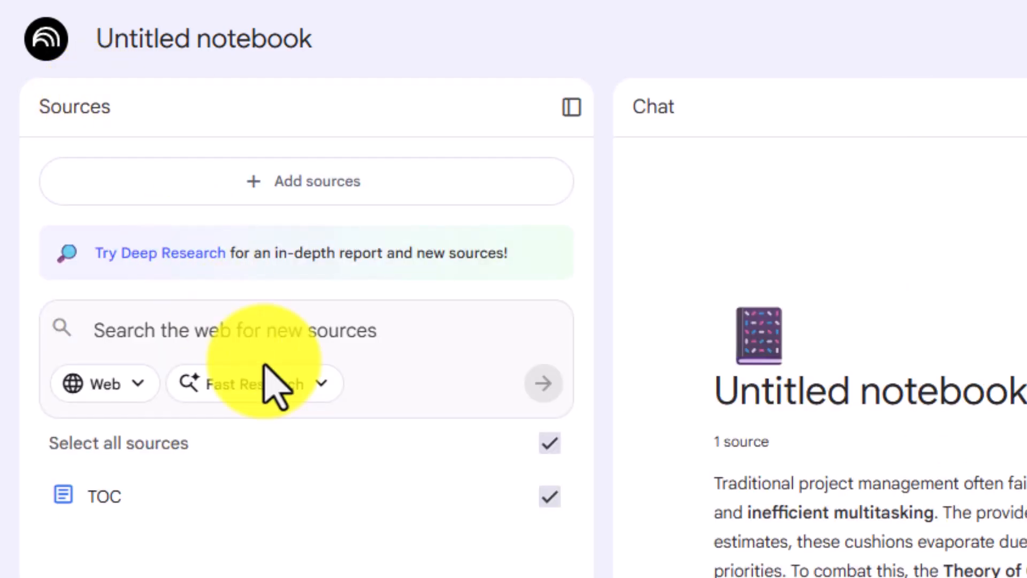
Step: Reopen the TOC source details, now showing the Google Drive sync link
click(103, 495)
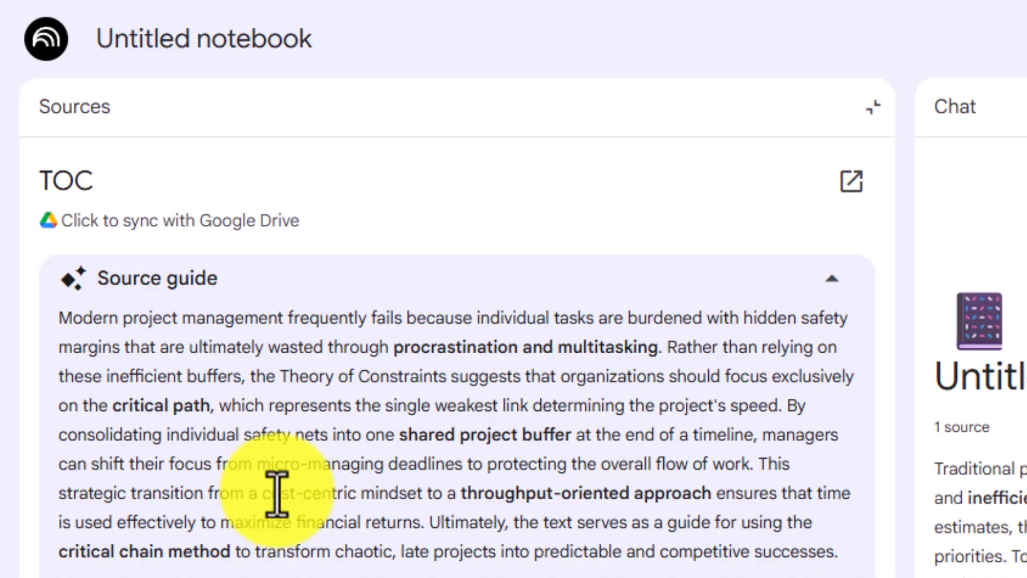
mouse_move(174, 235)
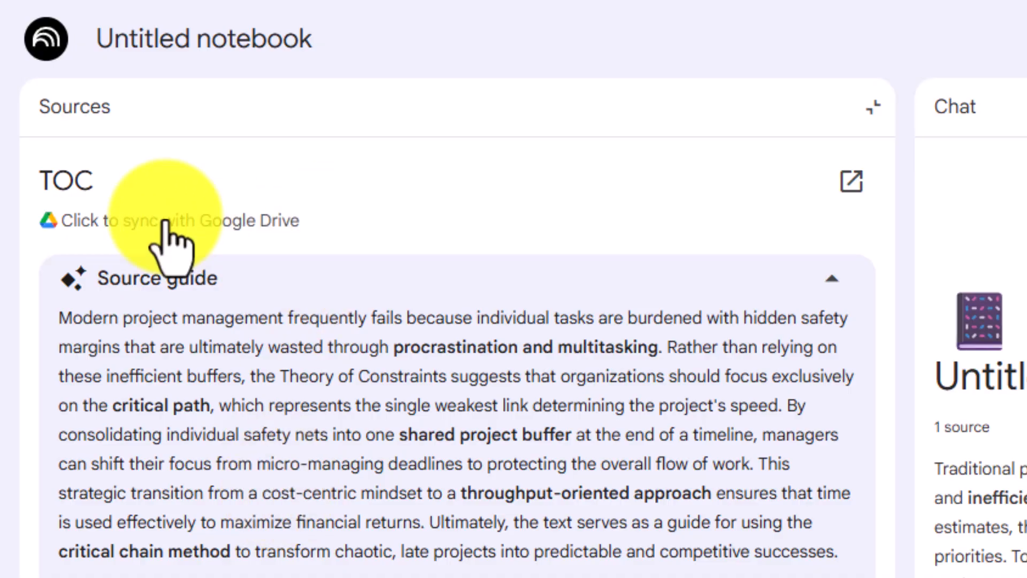
mouse_move(183, 255)
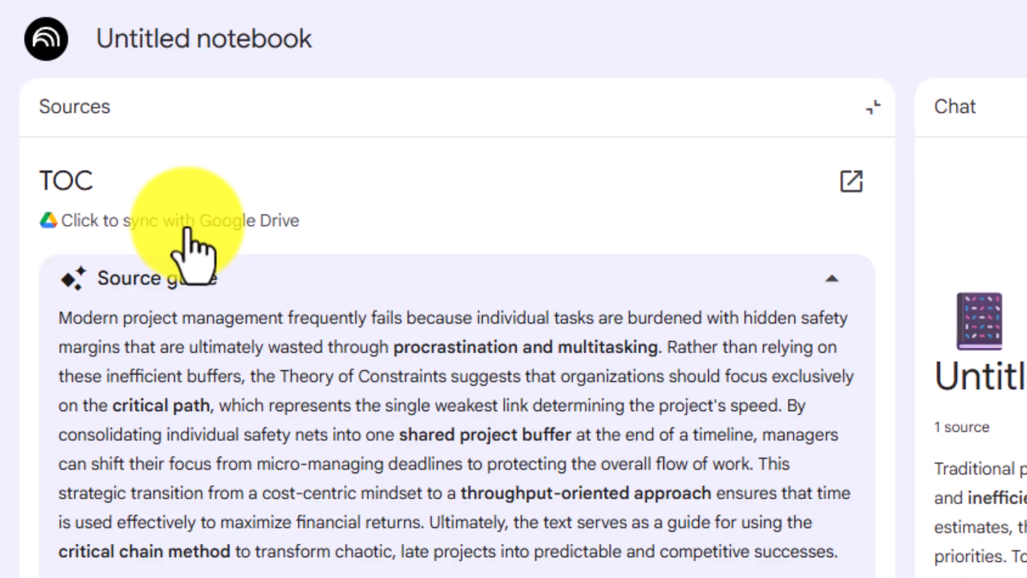
mouse_move(265, 266)
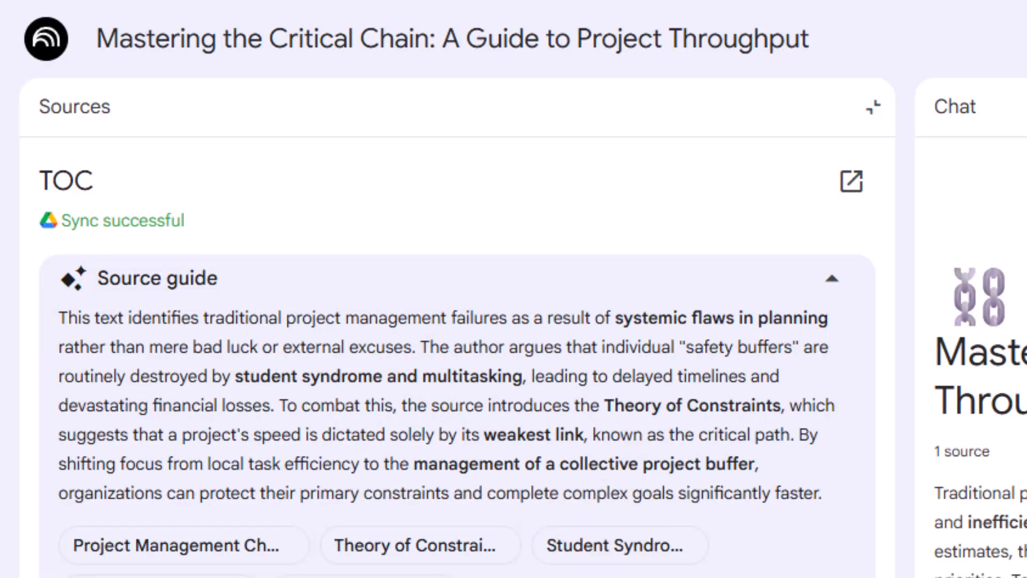
Step: Review the synced TOC source's refreshed summary and updated text after 'Sync successful'
scroll(down, 3)
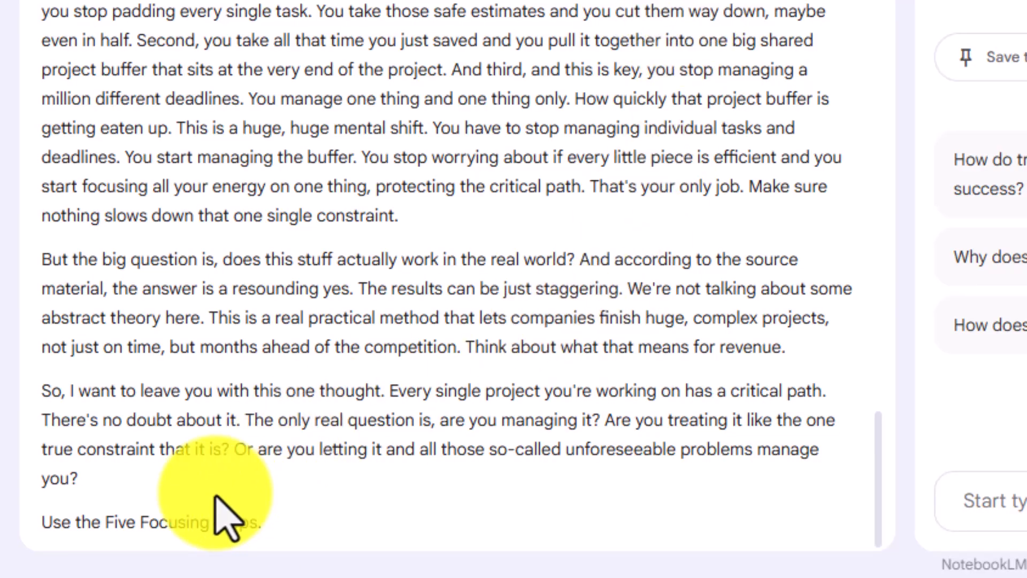
mouse_move(317, 546)
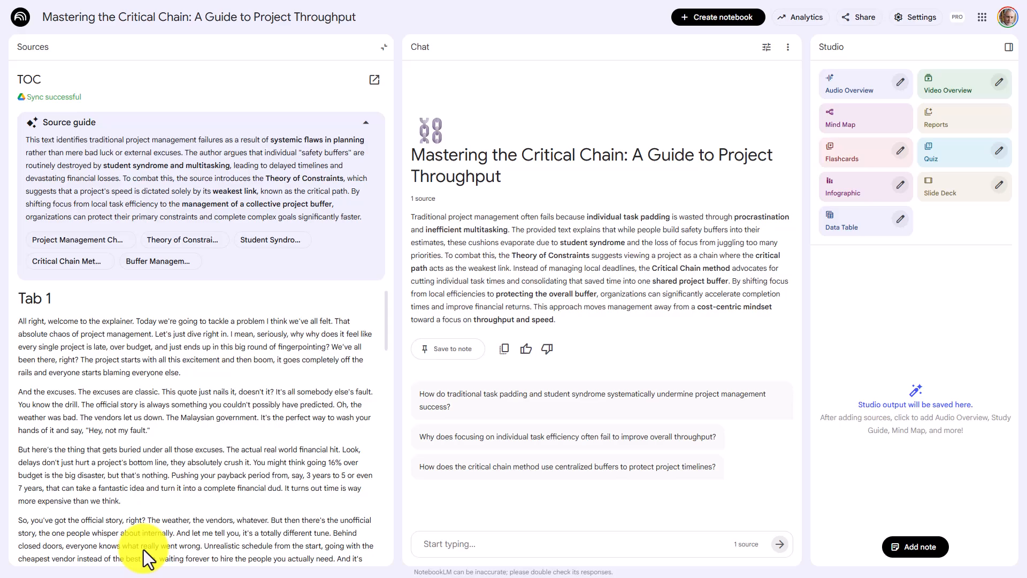
mouse_move(98, 86)
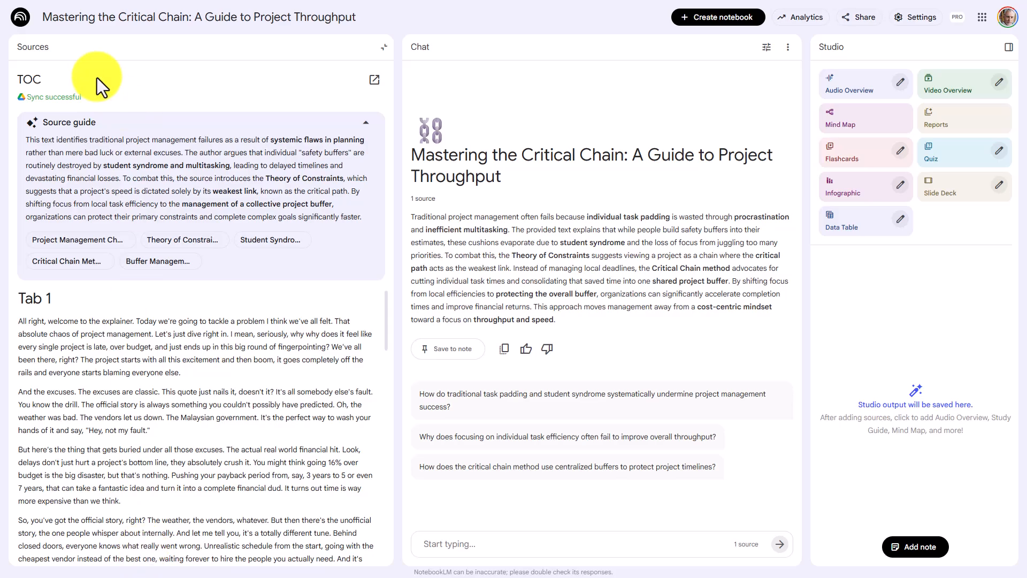
mouse_move(34, 120)
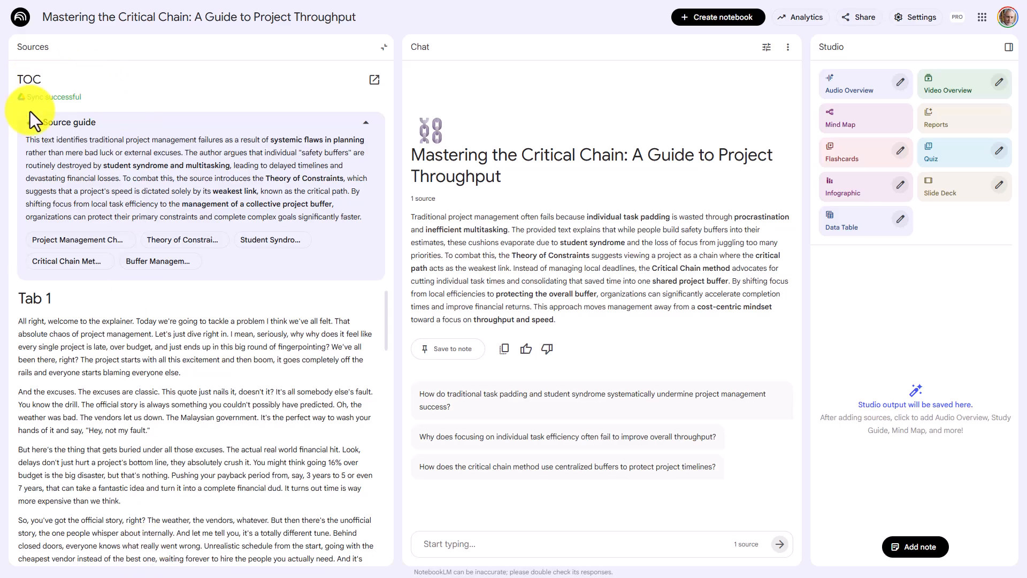